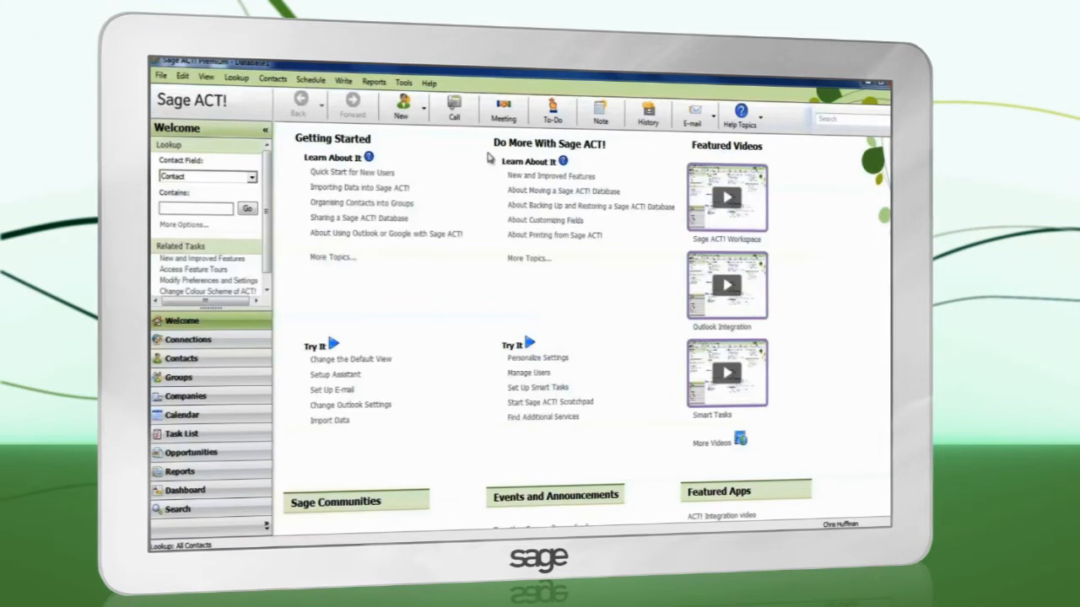
Open Tools > Preferences on the E-mail & Outlook Sync settings.
{"action": "left_click", "coordinate": [403, 82]}
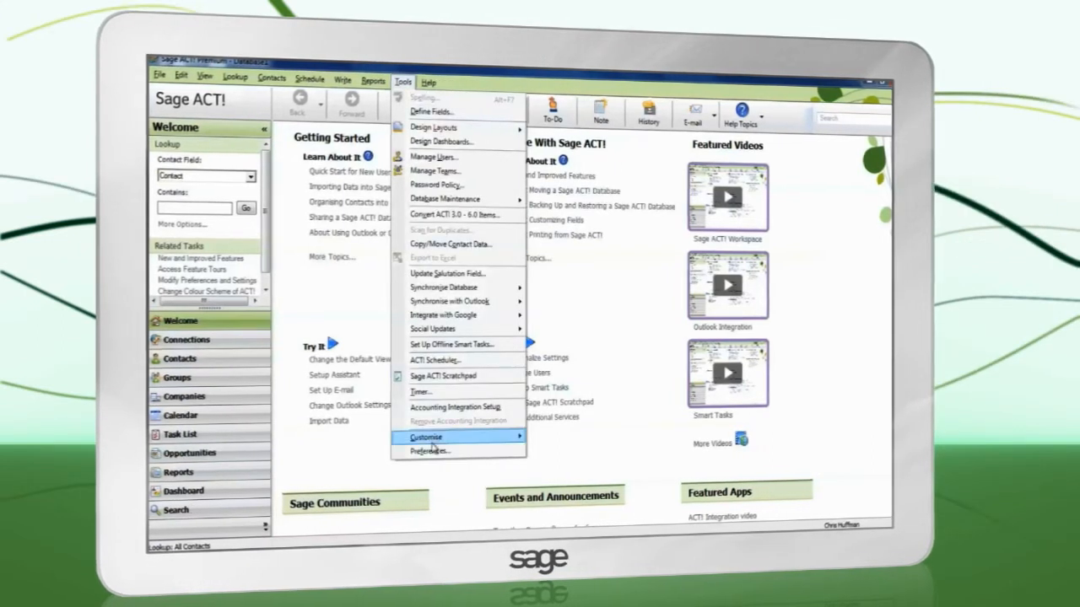
{"action": "left_click", "coordinate": [430, 451]}
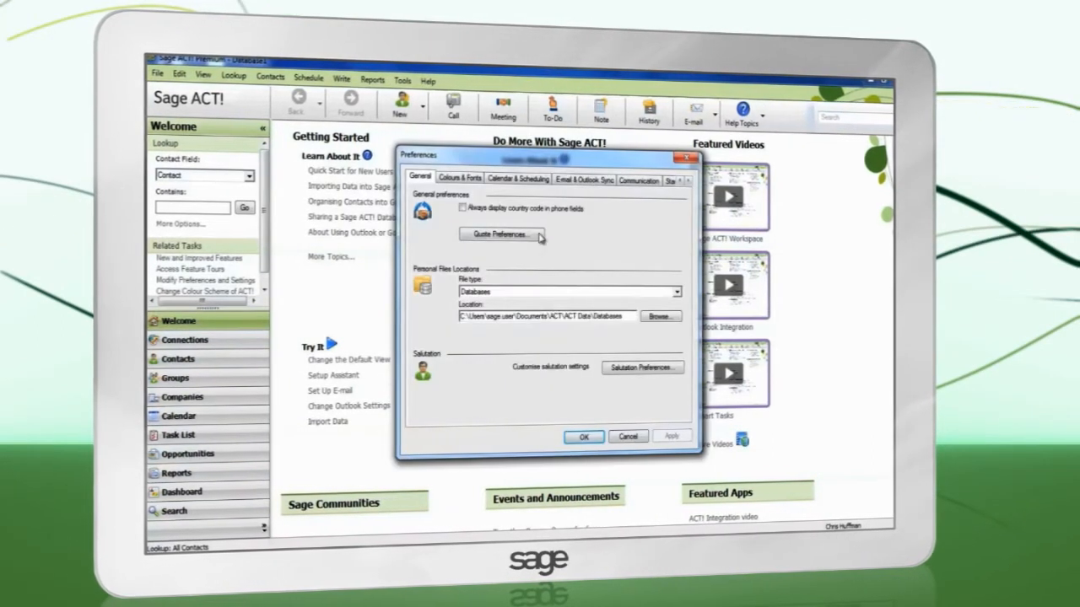
{"action": "left_click", "coordinate": [583, 180]}
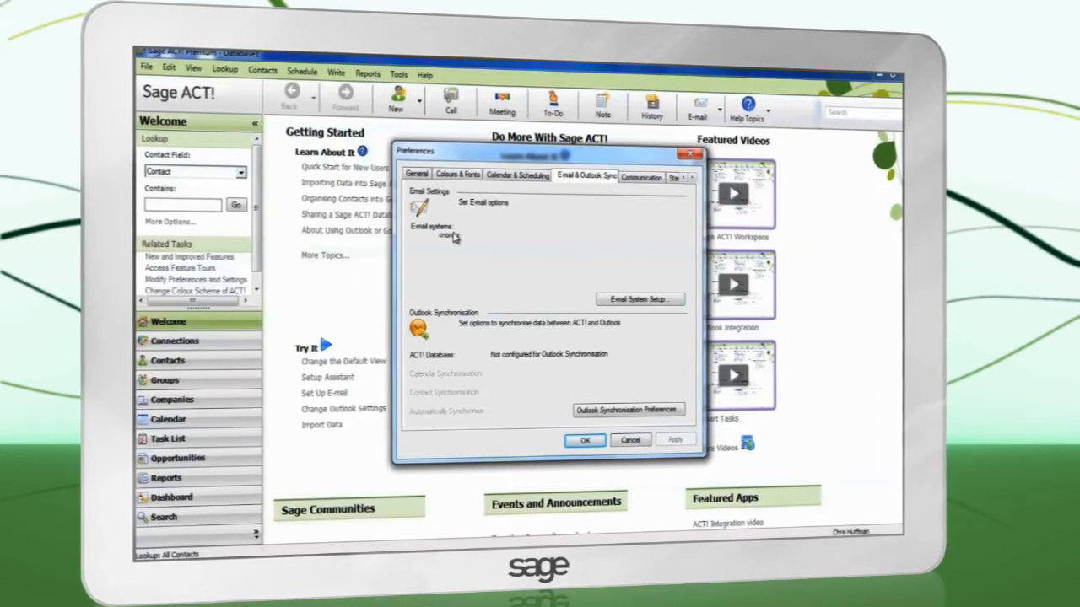
In E-mail System Setup, pick Microsoft Outlook and add the ACT! database as address book.
{"action": "left_click", "coordinate": [639, 299]}
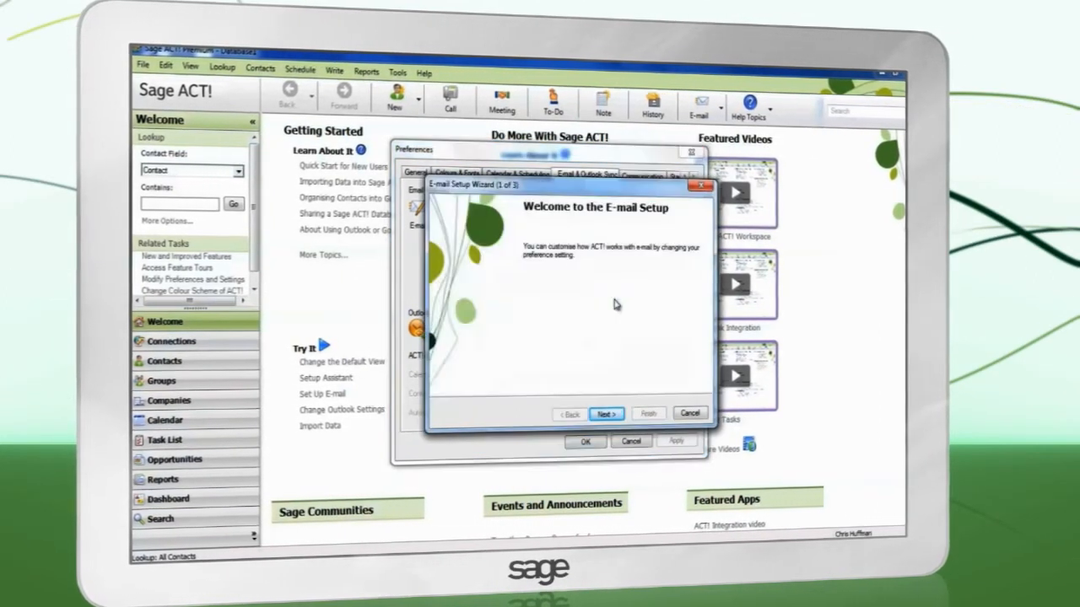
{"action": "left_click", "coordinate": [605, 415]}
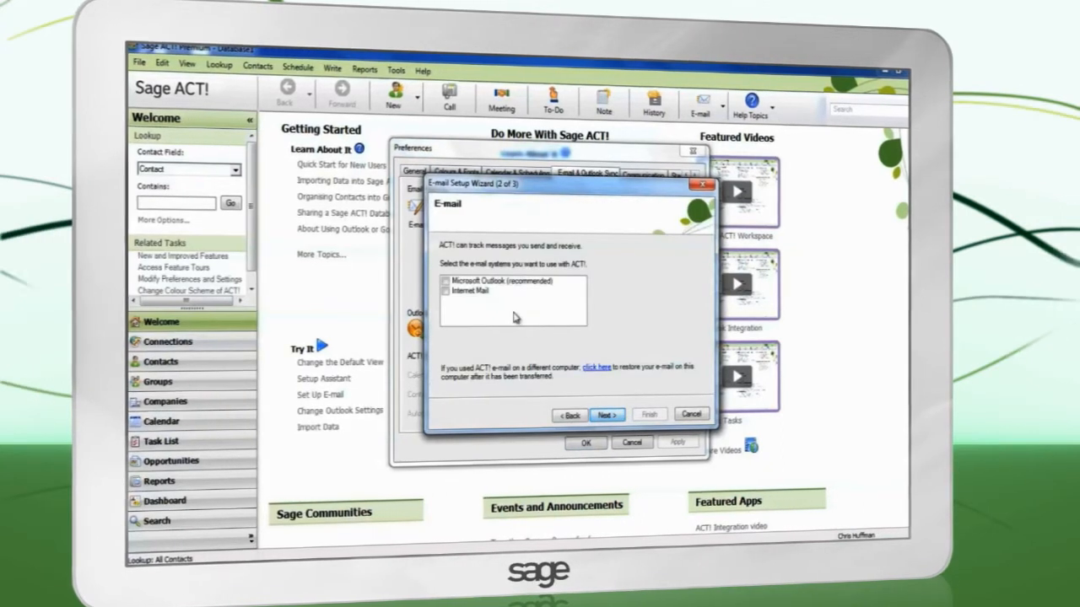
{"action": "left_click", "coordinate": [447, 281]}
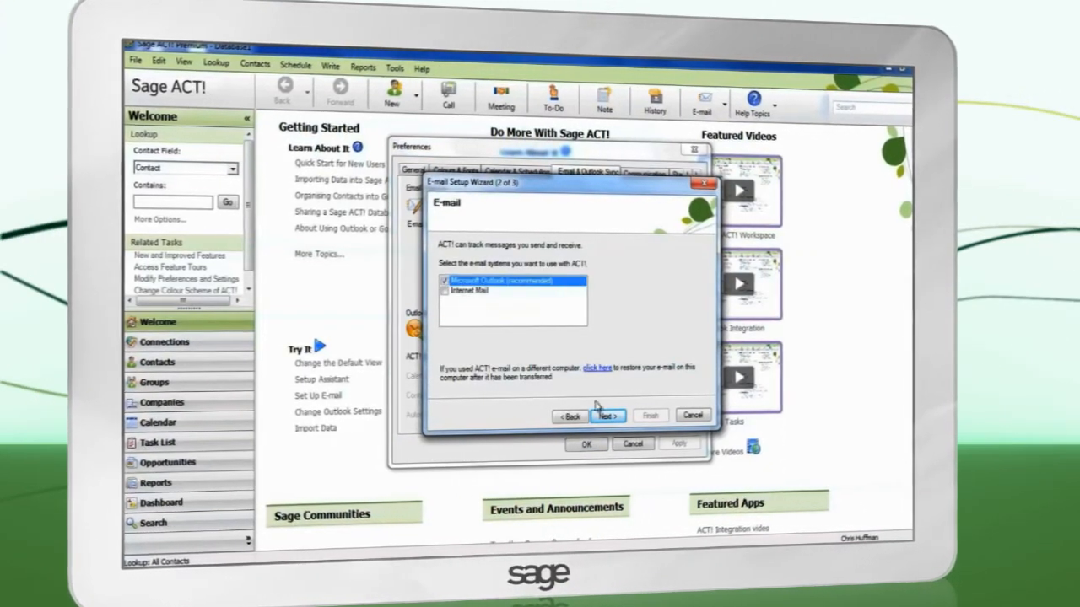
{"action": "left_click", "coordinate": [607, 415]}
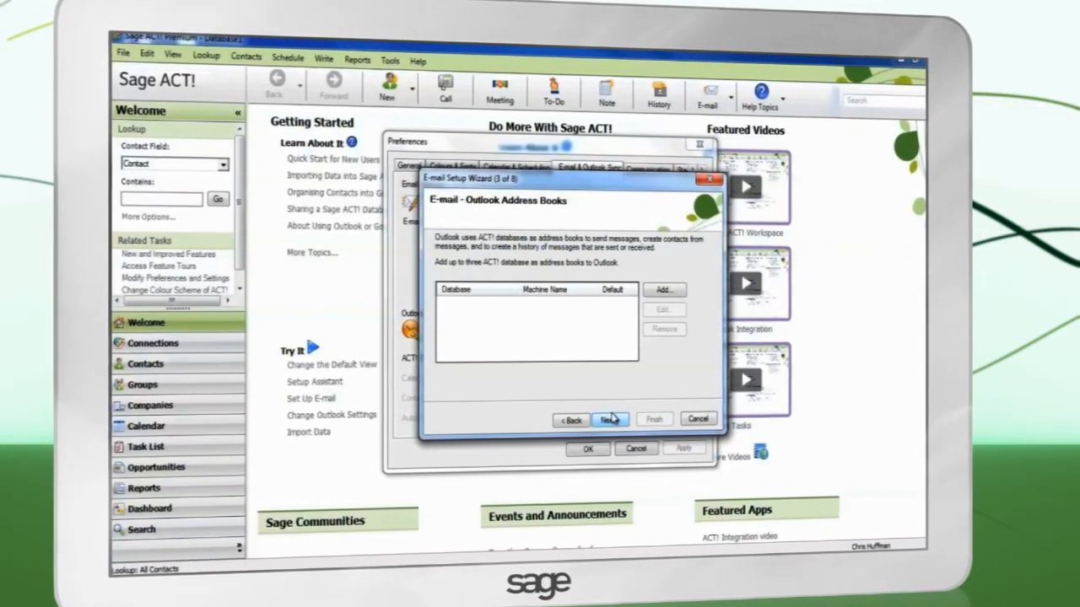
{"action": "left_click", "coordinate": [664, 289]}
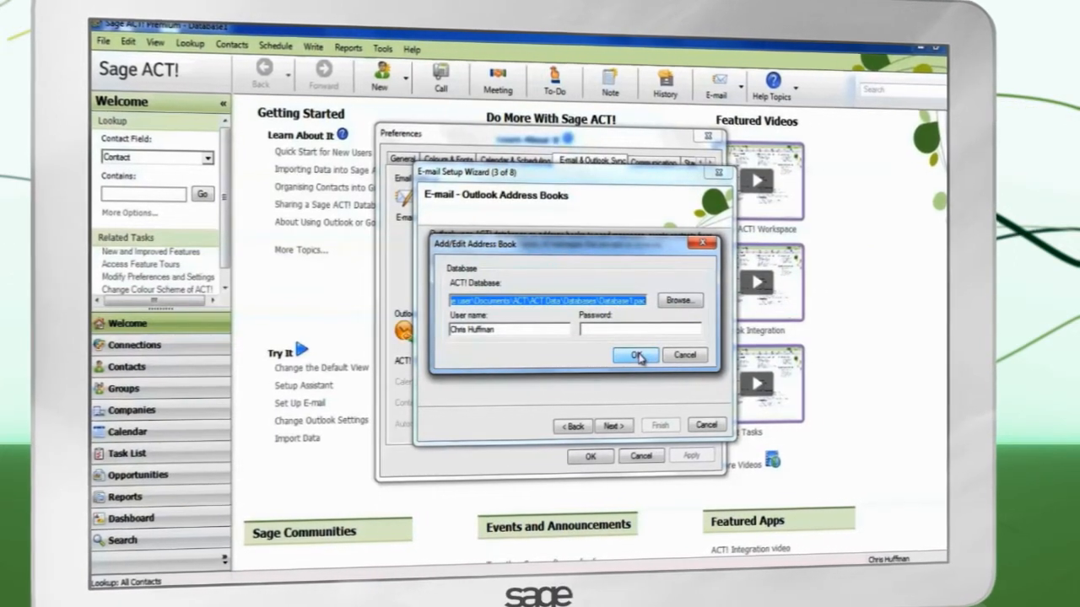
{"action": "left_click", "coordinate": [635, 355]}
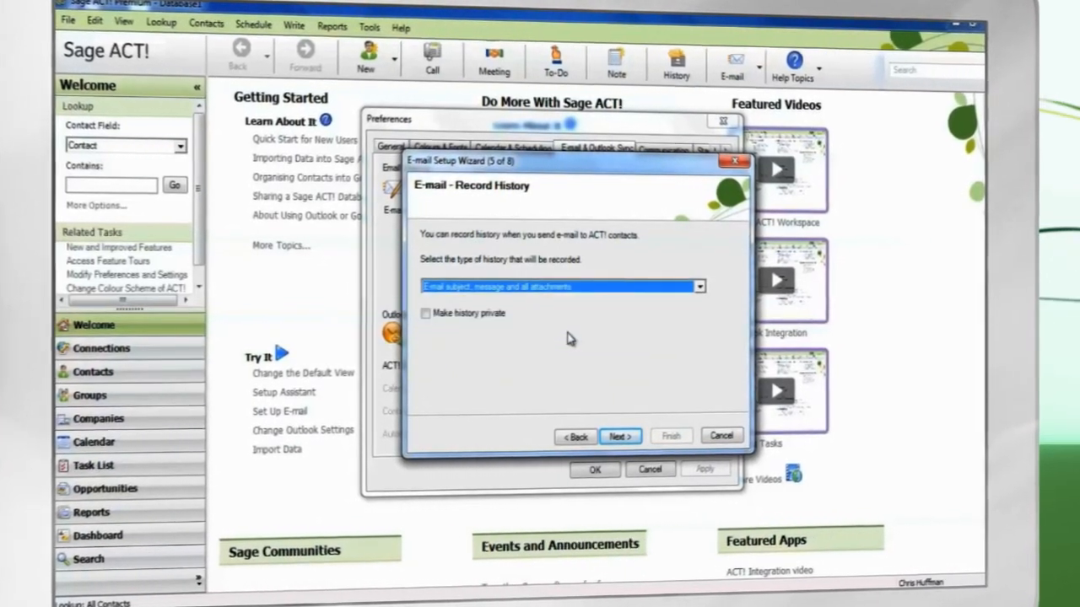
Keep full e-mail history recording and attach history to the "From" and "To" contacts.
{"action": "left_click", "coordinate": [620, 436]}
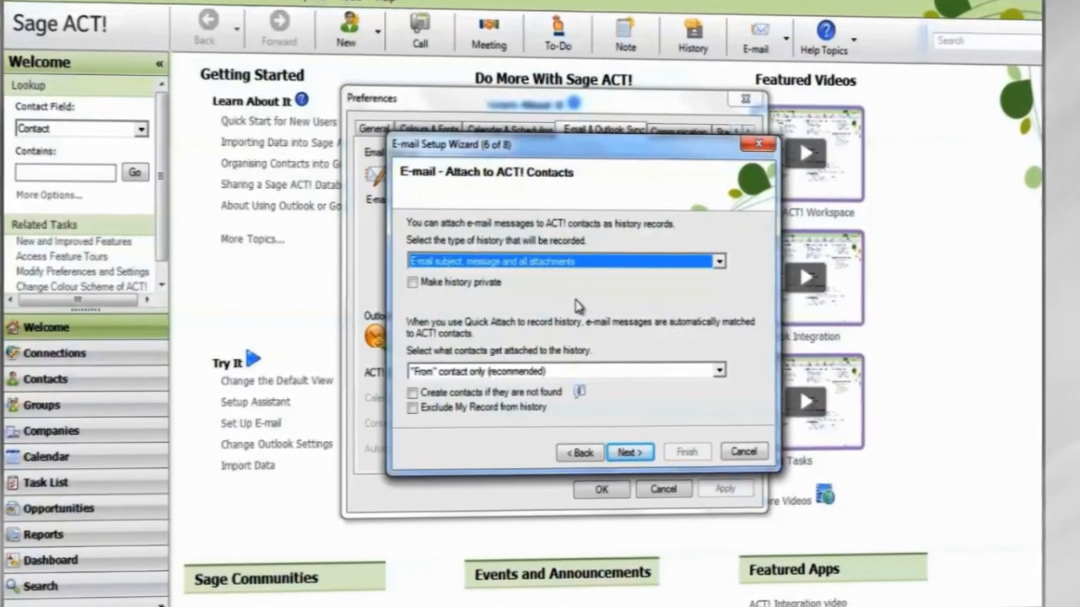
{"action": "left_click", "coordinate": [718, 372]}
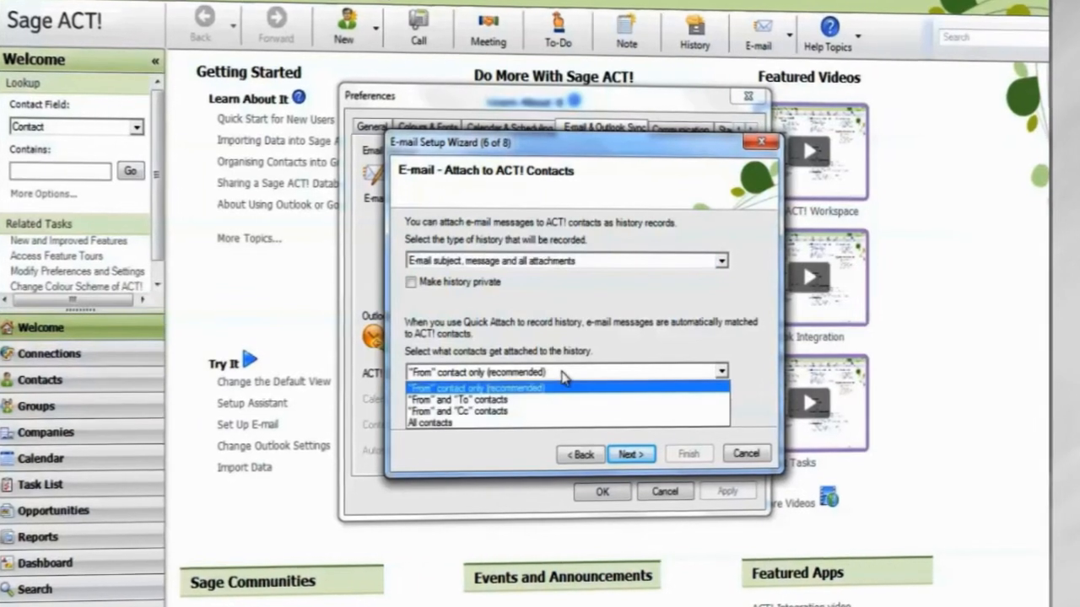
{"action": "left_click", "coordinate": [458, 399]}
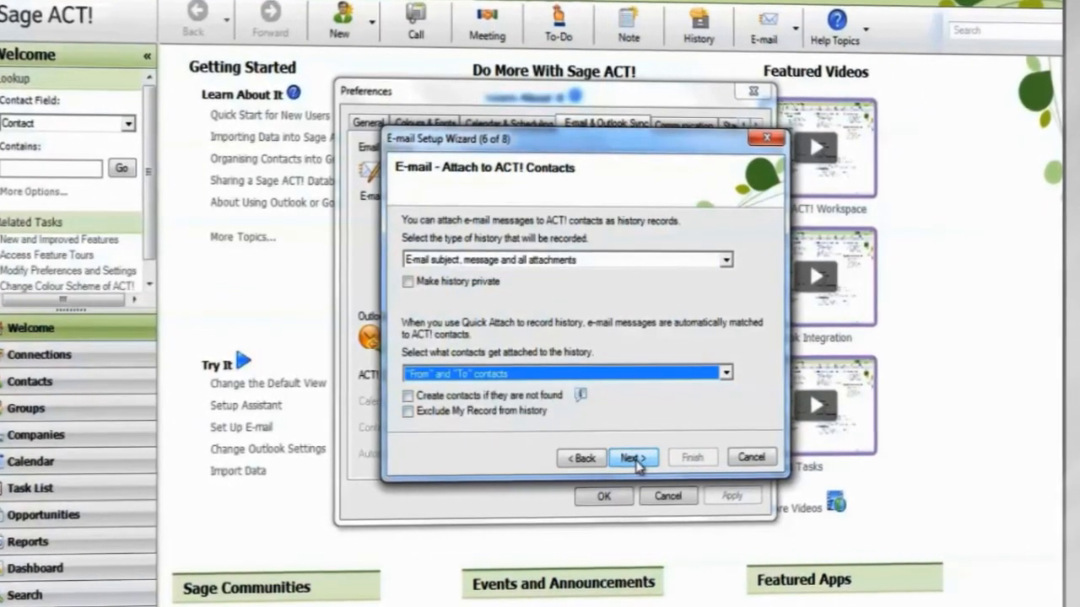
{"action": "left_click", "coordinate": [633, 458]}
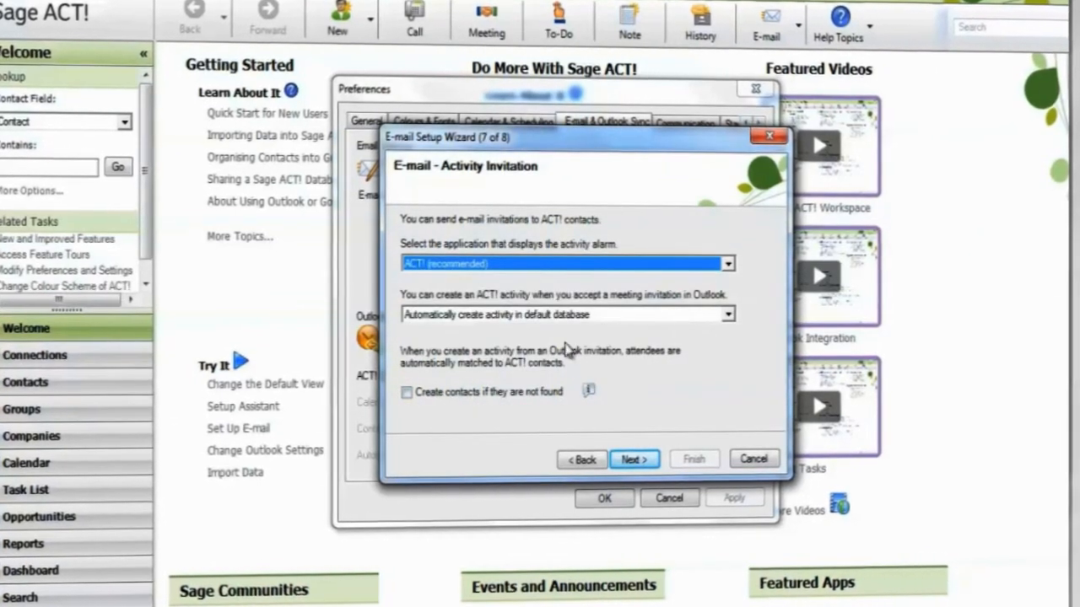
Keep ACT! for alarms, auto-create activities in the default database, and finish the wizard.
{"action": "left_click", "coordinate": [726, 263]}
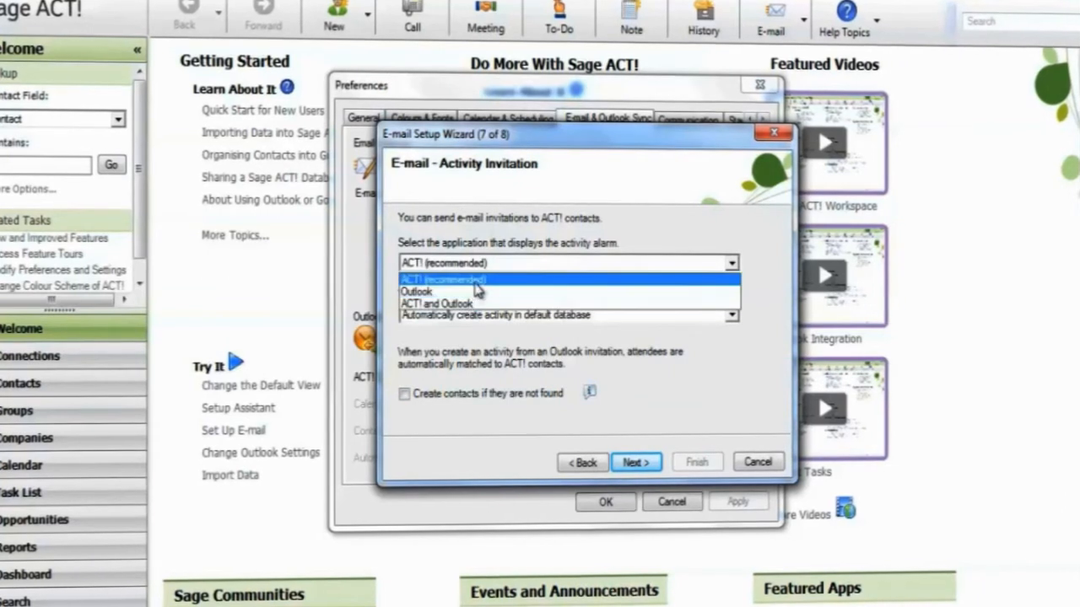
{"action": "left_click", "coordinate": [443, 279]}
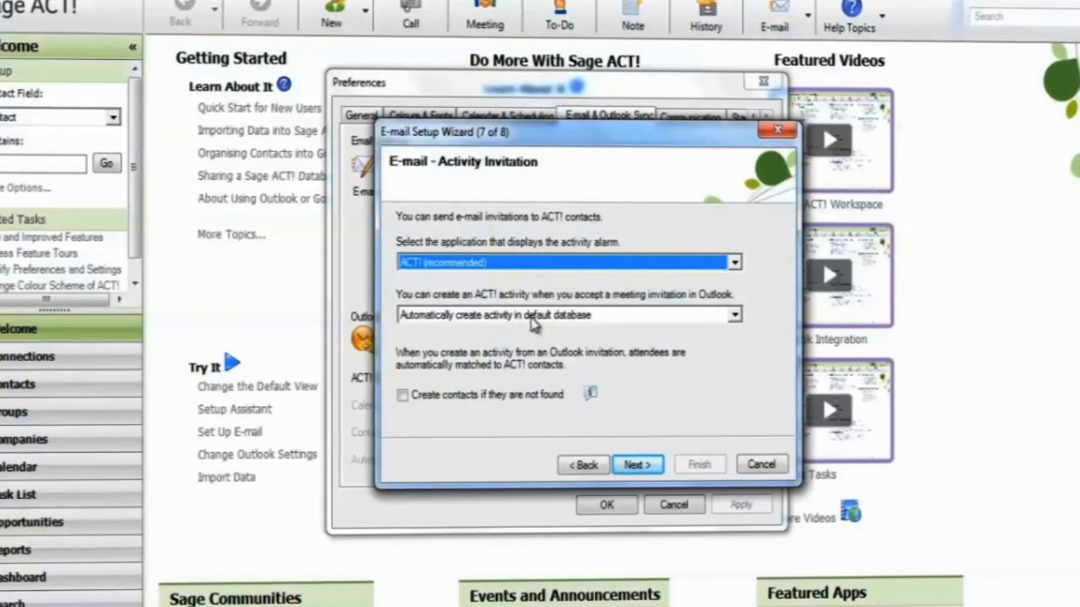
{"action": "left_click", "coordinate": [732, 314]}
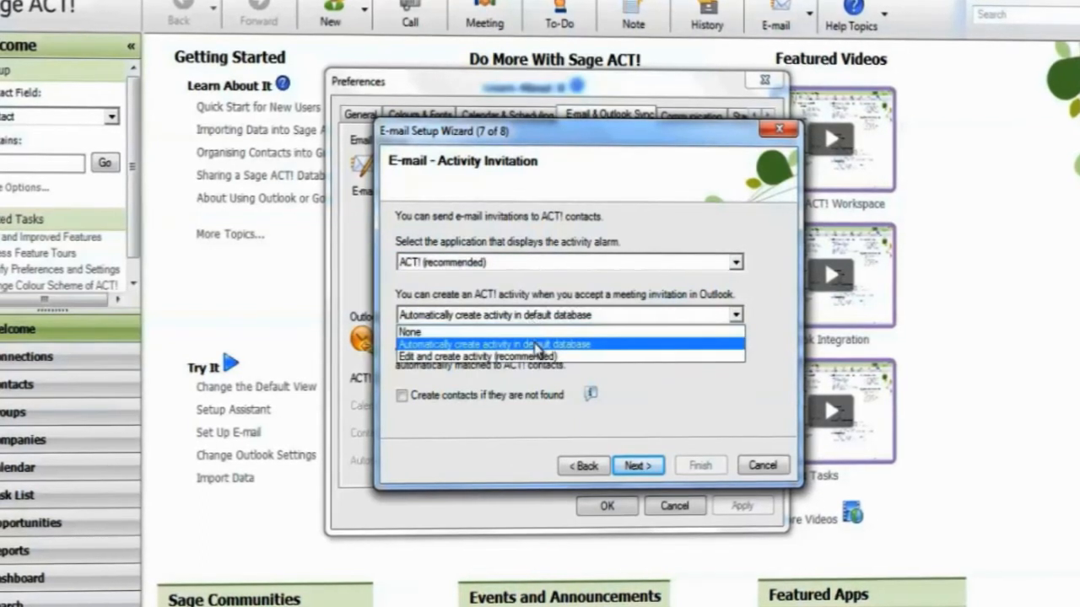
{"action": "left_click", "coordinate": [638, 466]}
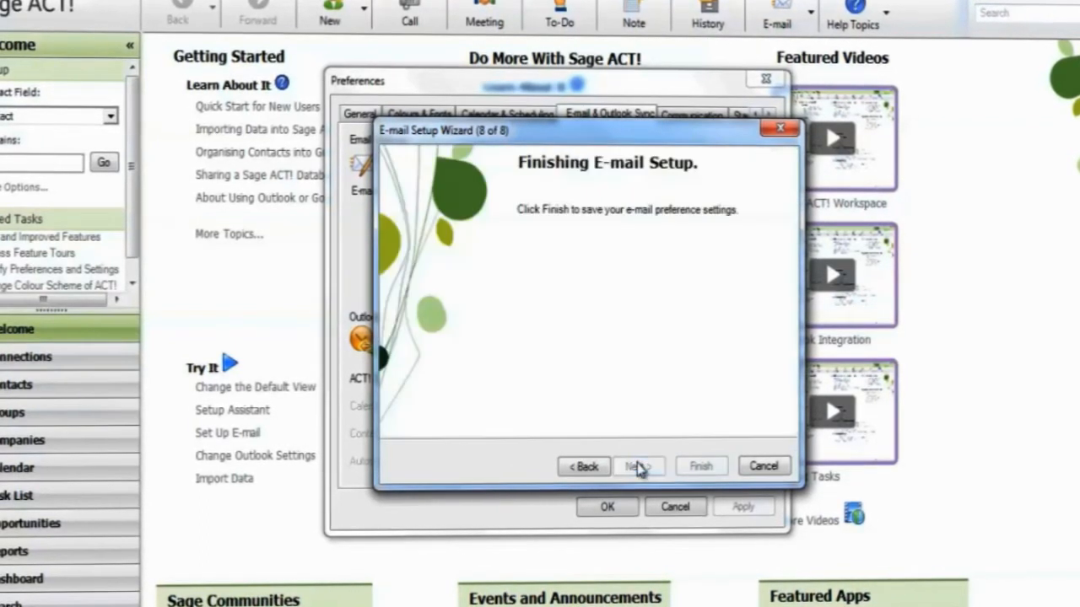
{"action": "left_click", "coordinate": [700, 466]}
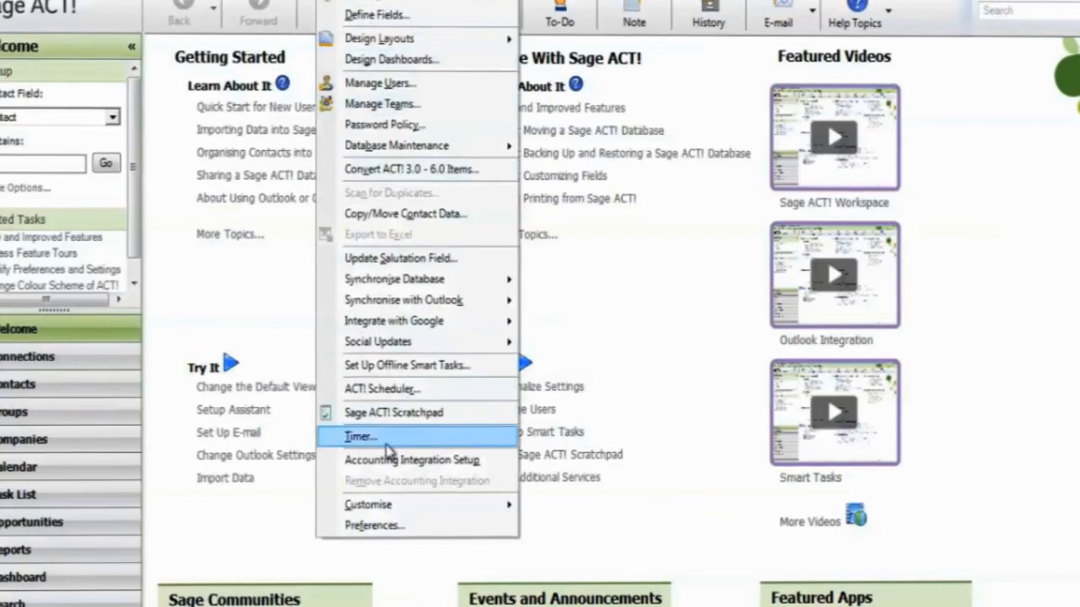
Open Outlook Synchronisation Preferences from the E-mail & Outlook Sync tab.
{"action": "left_click", "coordinate": [375, 526]}
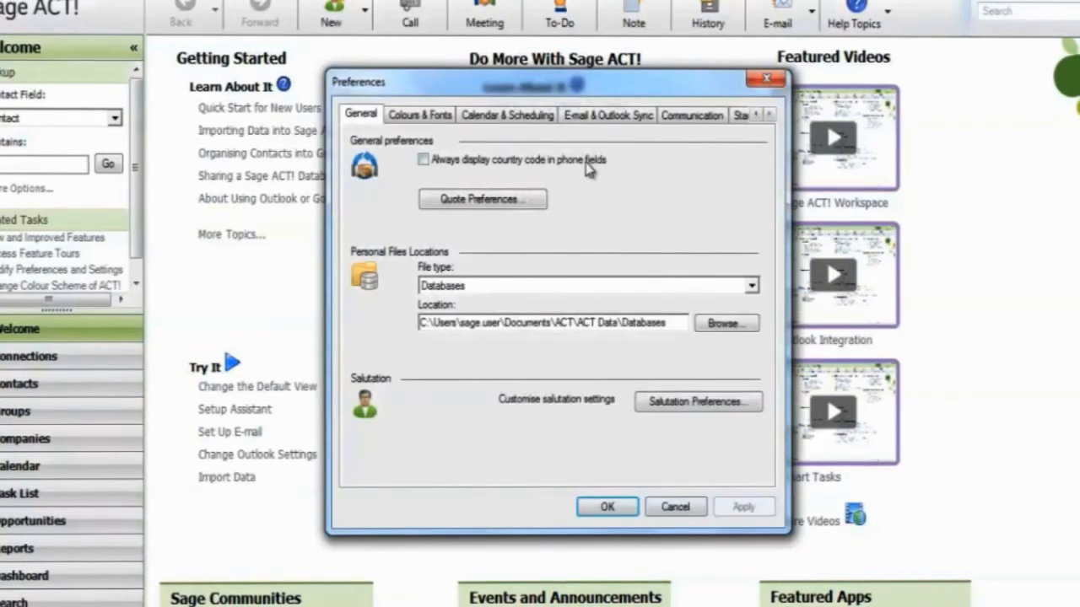
{"action": "left_click", "coordinate": [607, 116]}
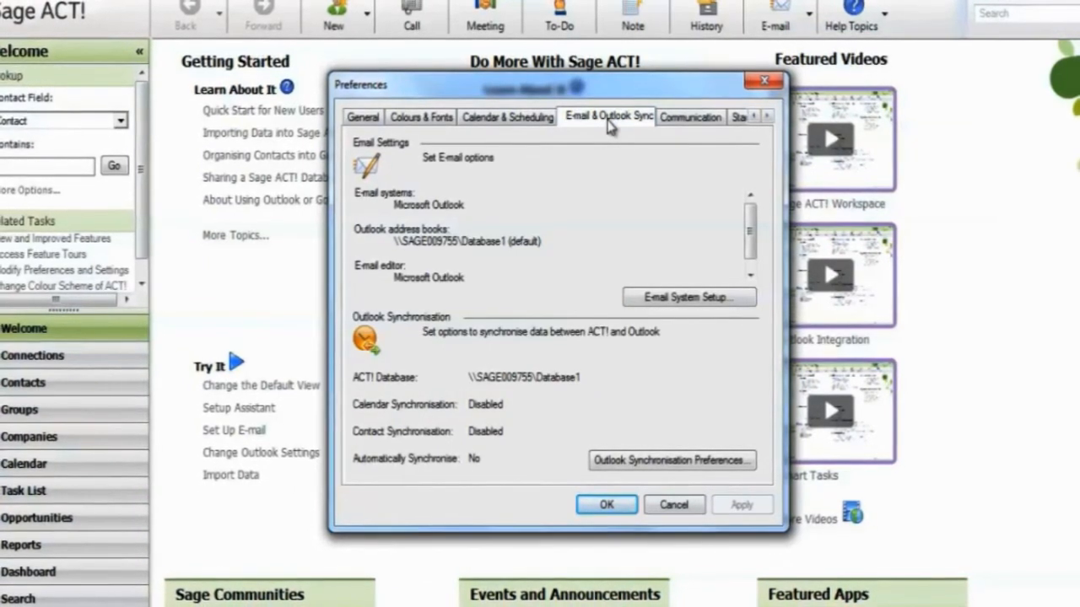
{"action": "mouse_move", "coordinate": [671, 460]}
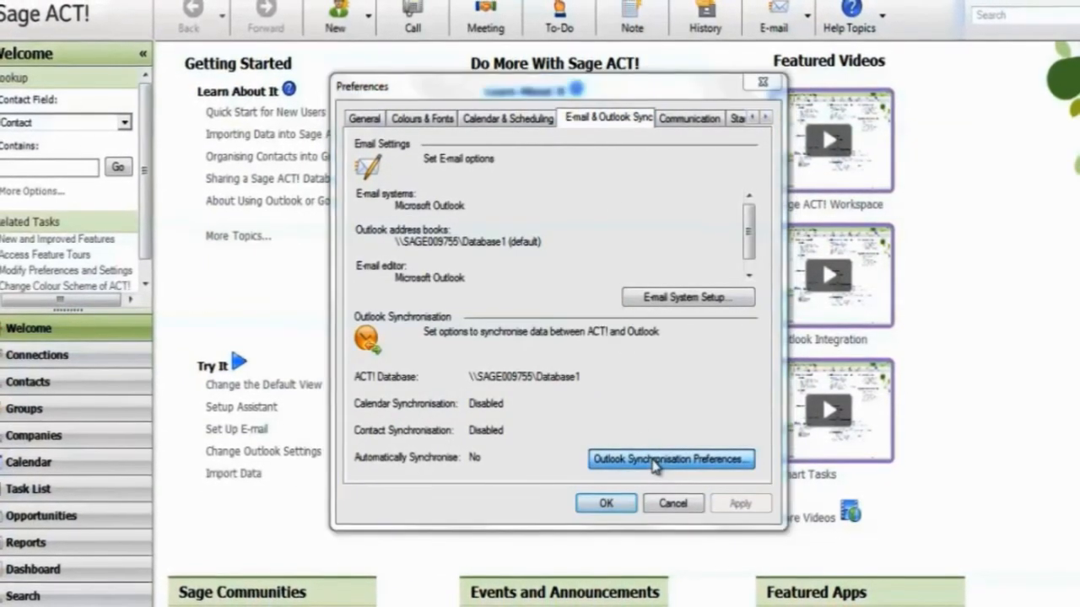
{"action": "left_click", "coordinate": [670, 458]}
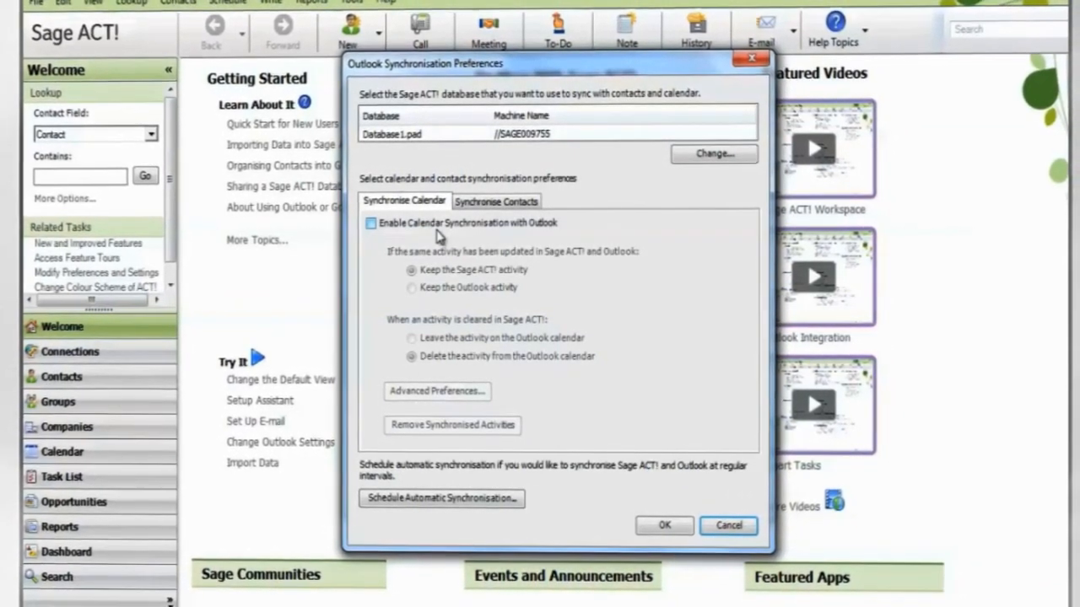
Enable calendar sync keeping Outlook's activity, confirm Advanced Preferences, then go to contacts.
{"action": "left_click", "coordinate": [371, 224]}
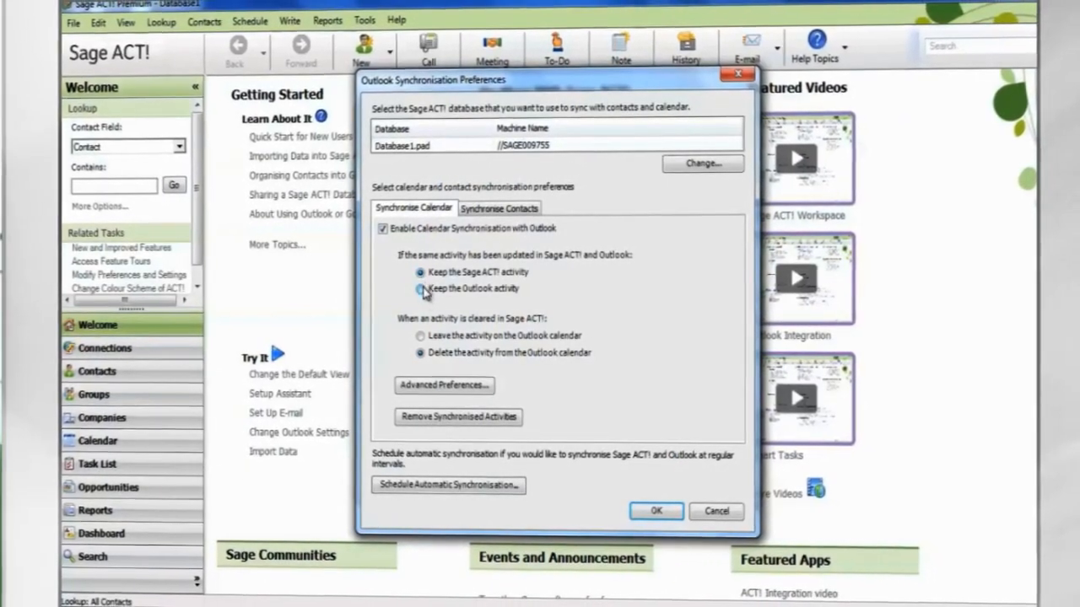
{"action": "left_click", "coordinate": [421, 289]}
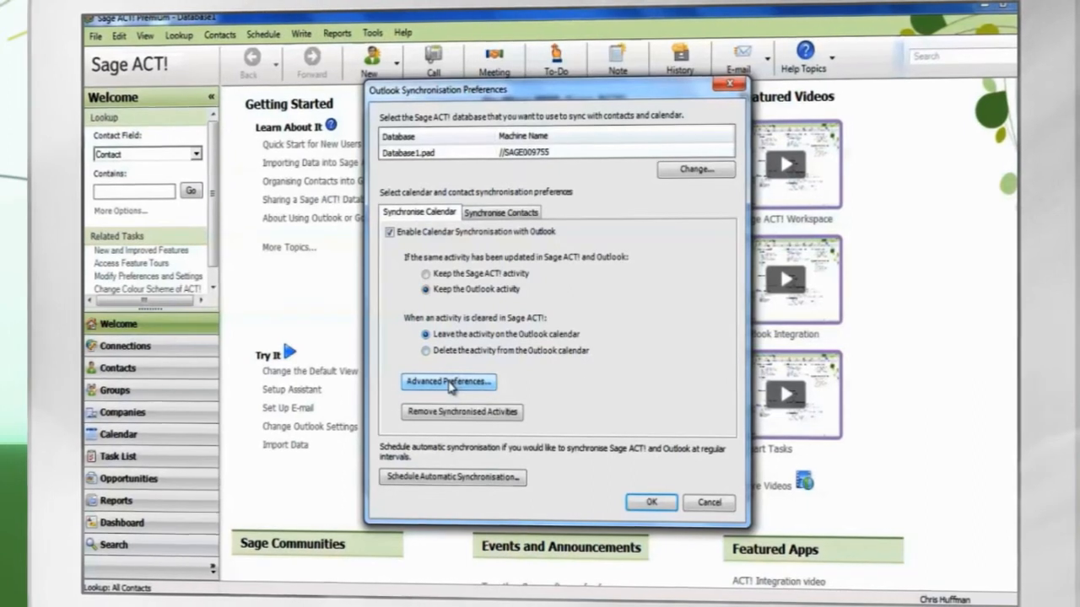
{"action": "left_click", "coordinate": [448, 381]}
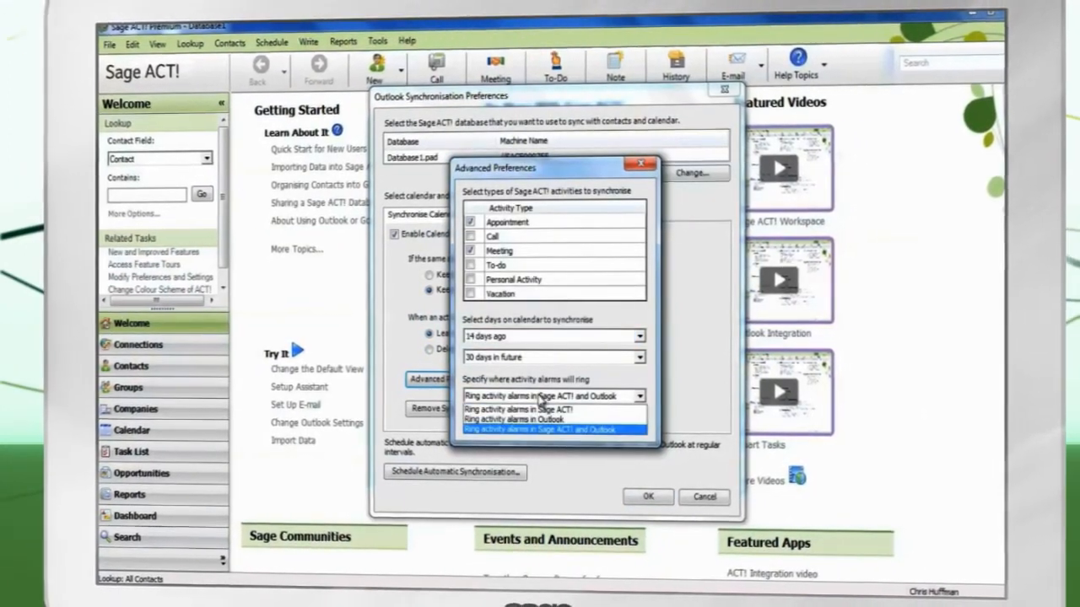
{"action": "left_click", "coordinate": [640, 357]}
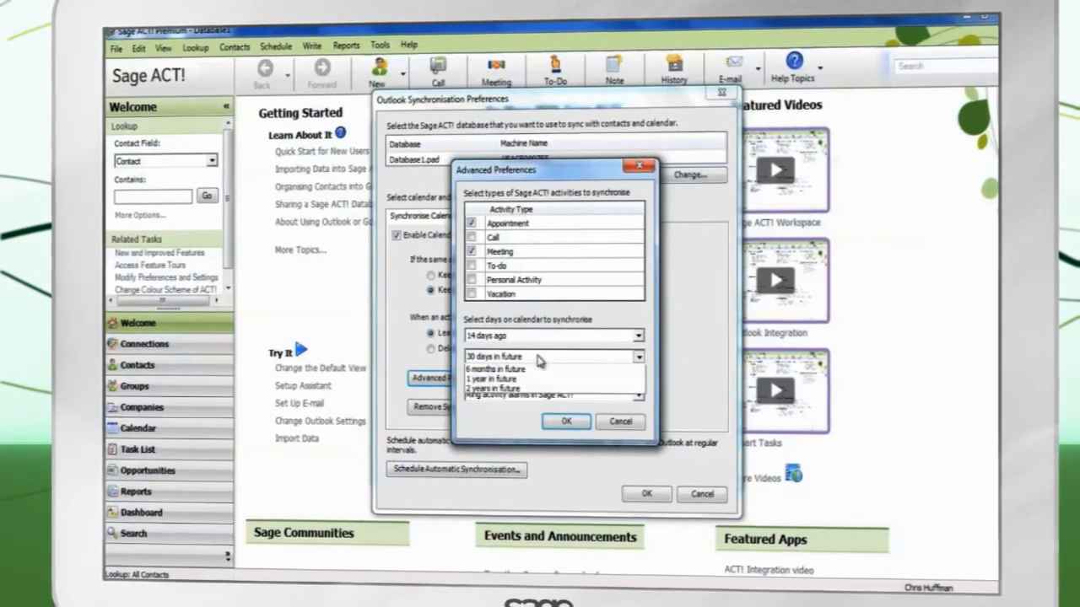
{"action": "left_click", "coordinate": [566, 421]}
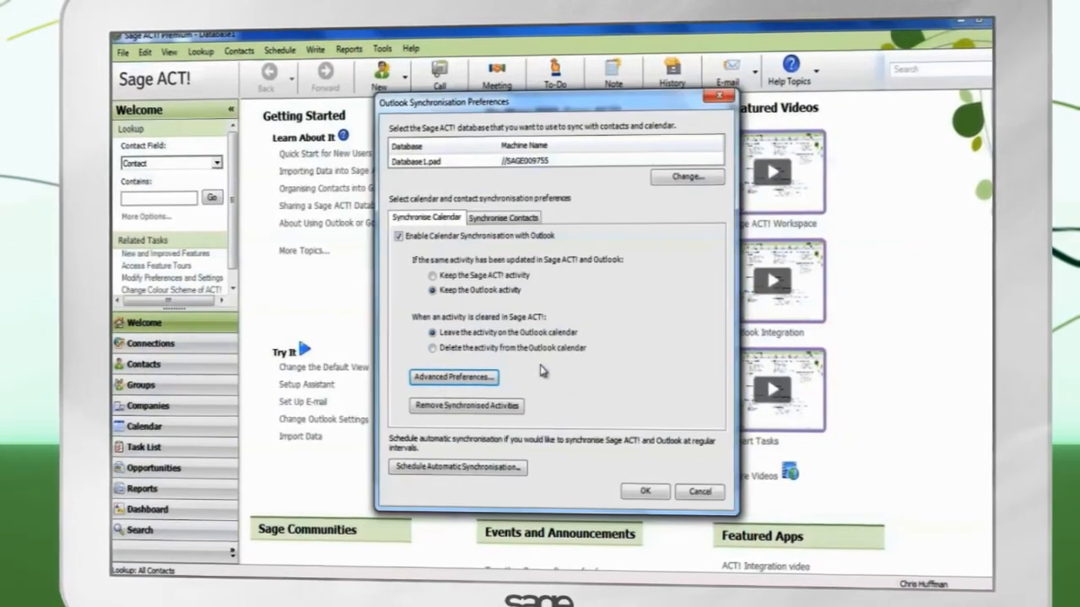
{"action": "left_click", "coordinate": [504, 218]}
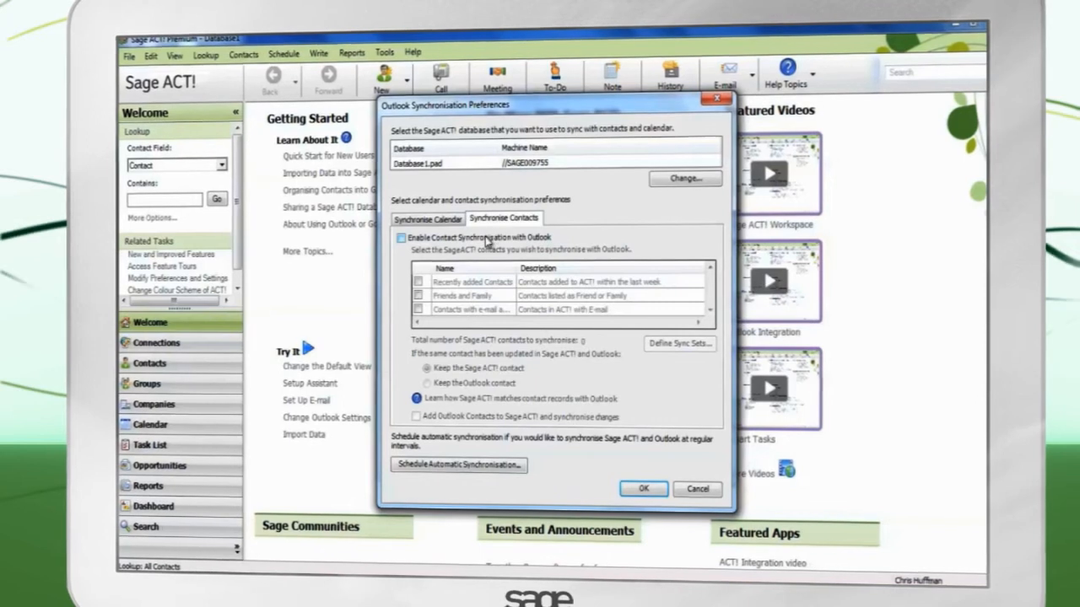
Sync all ACT! contacts, keep the Sage ACT! version, add Outlook contacts, and confirm.
{"action": "left_click", "coordinate": [401, 238]}
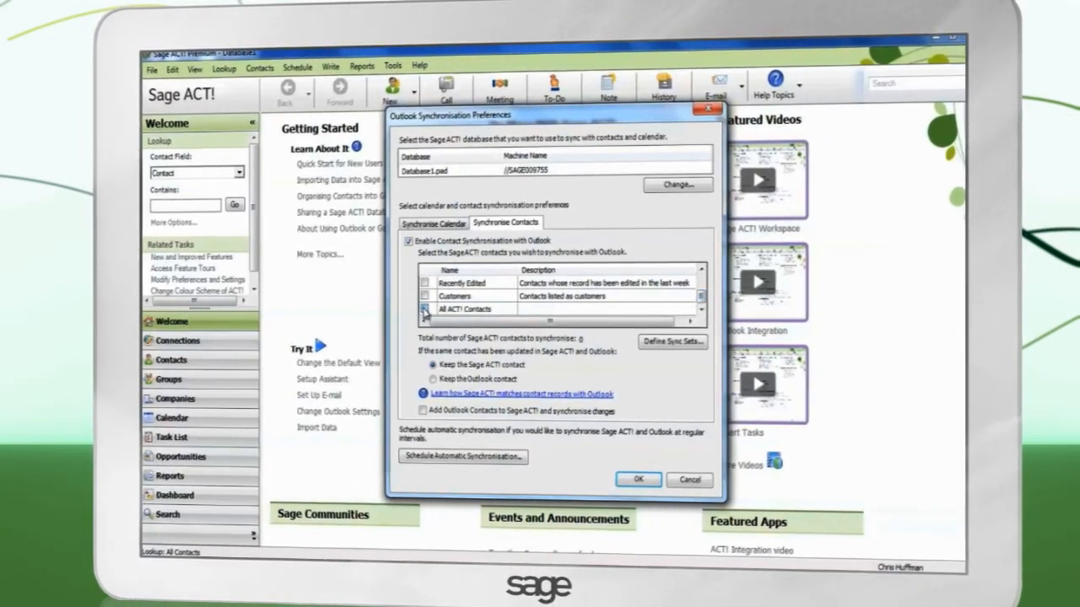
{"action": "left_click", "coordinate": [424, 308]}
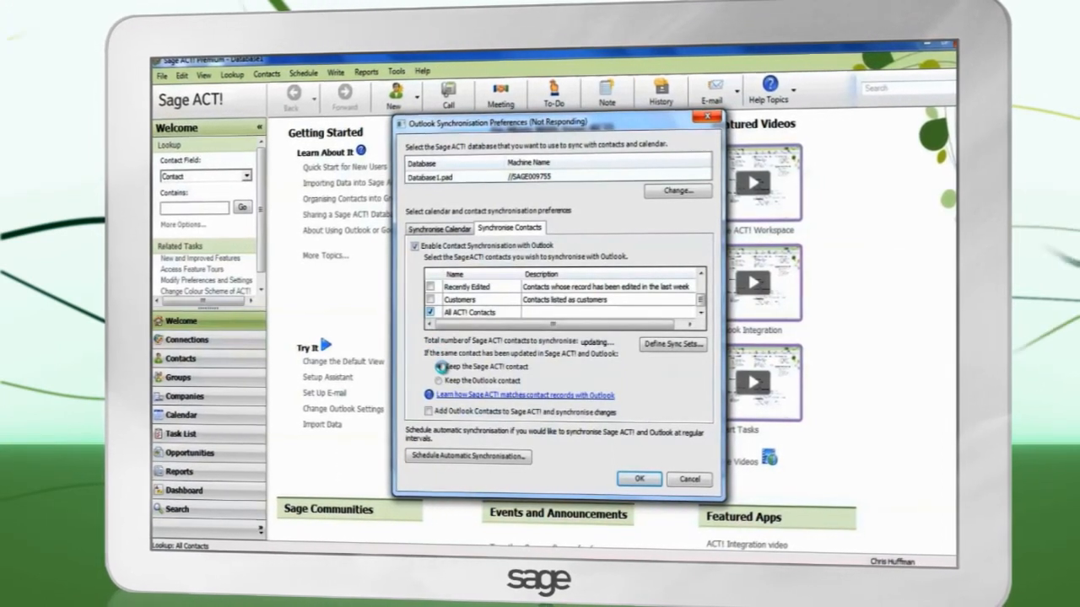
{"action": "left_click", "coordinate": [438, 376]}
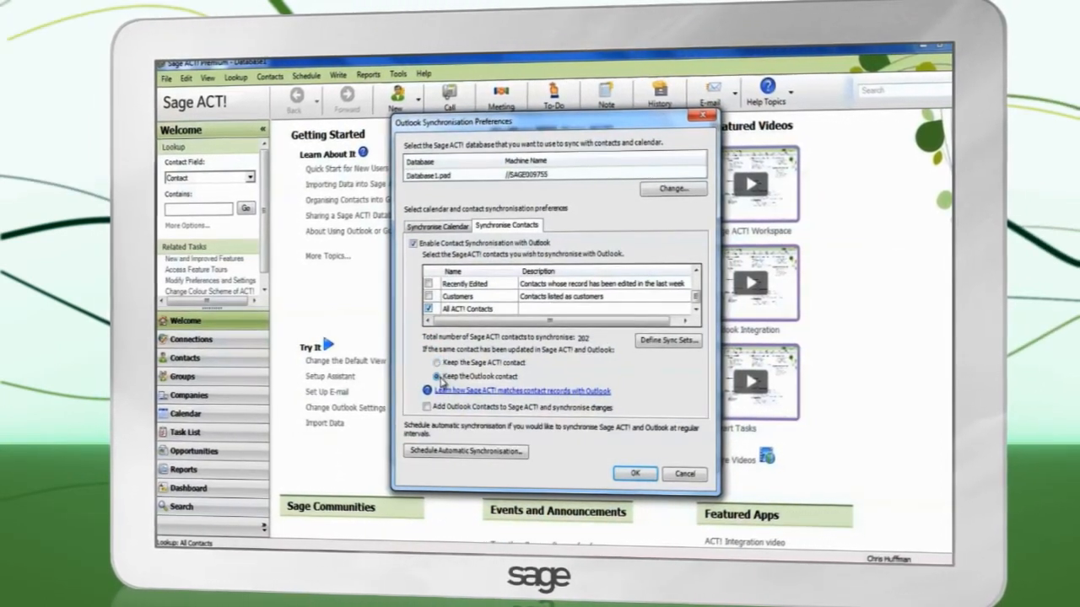
{"action": "left_click", "coordinate": [437, 362]}
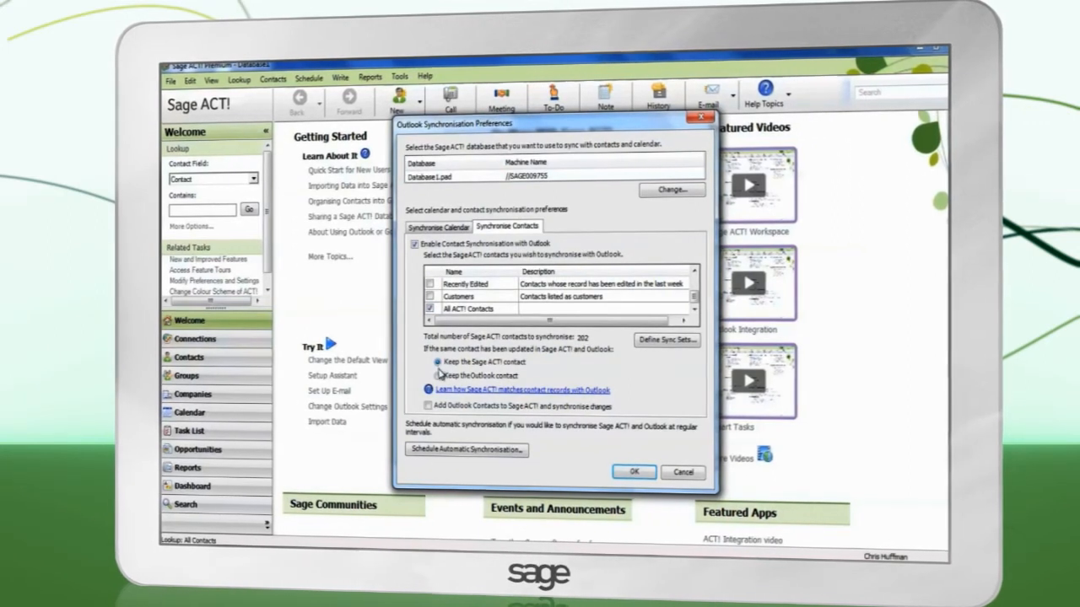
{"action": "left_click", "coordinate": [427, 405]}
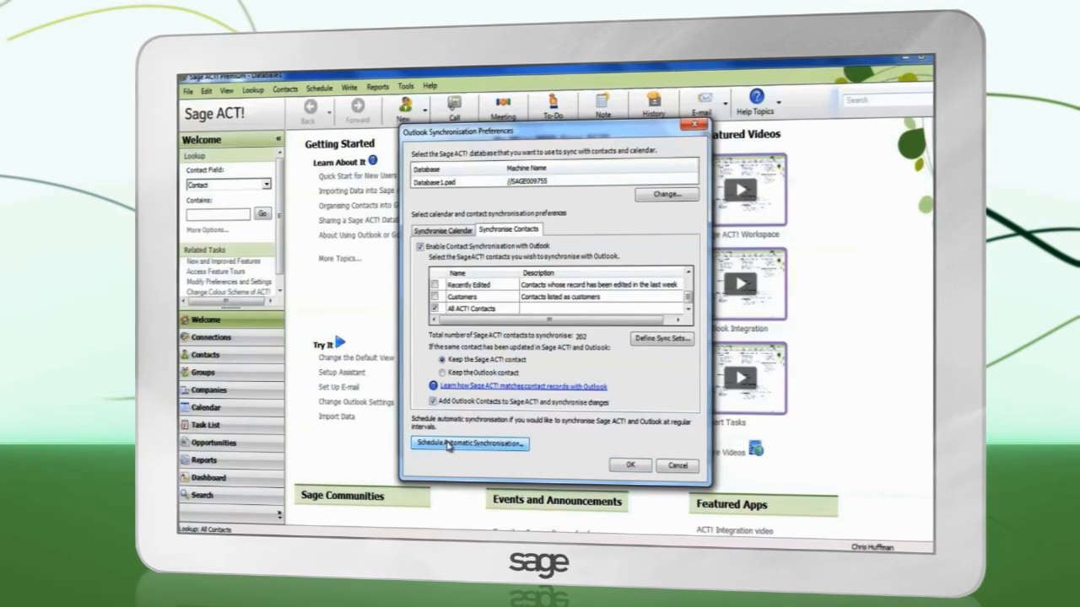
{"action": "left_click", "coordinate": [469, 443]}
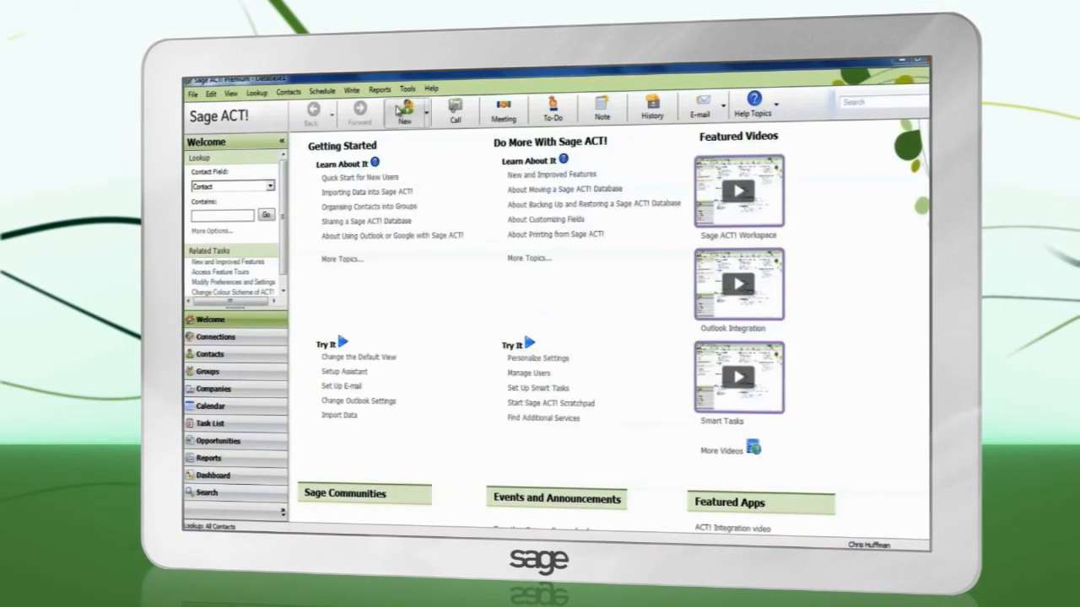
Open the Tools menu to reach Synchronise with Outlook.
{"action": "left_click", "coordinate": [408, 91]}
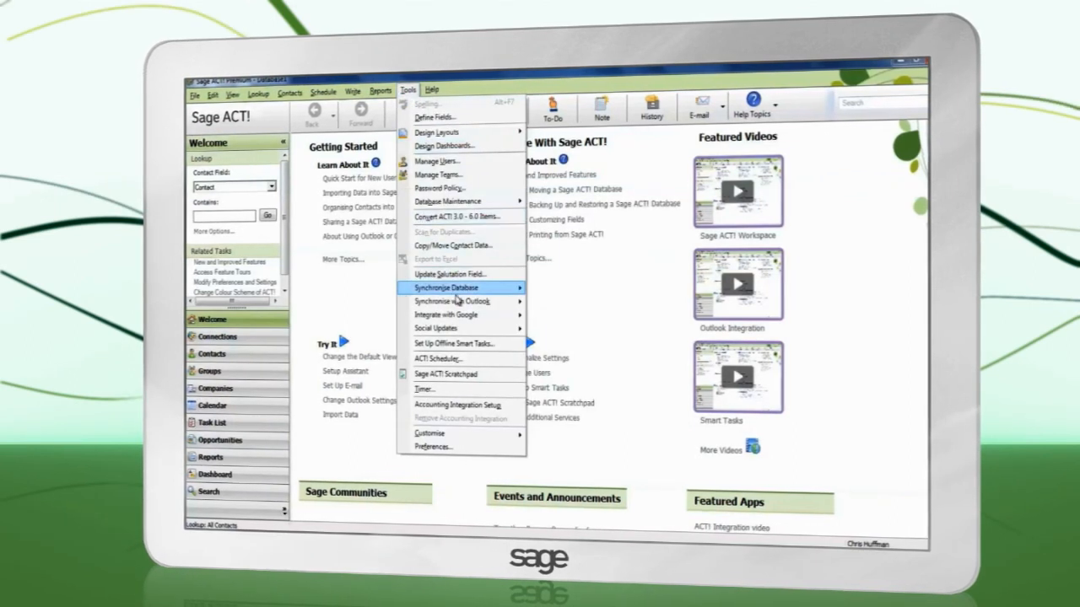
{"action": "mouse_move", "coordinate": [451, 301]}
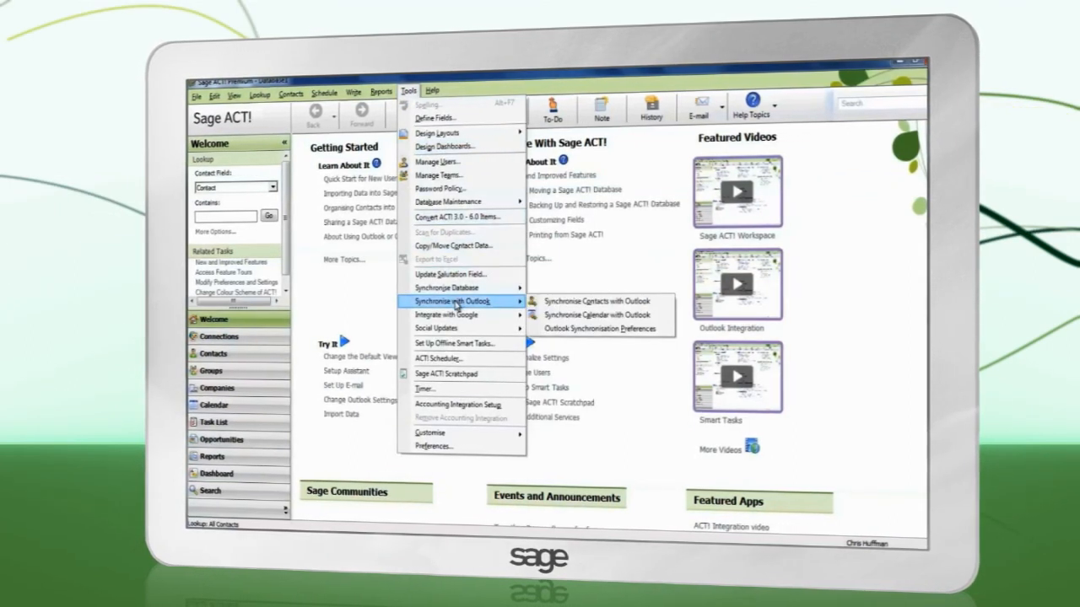